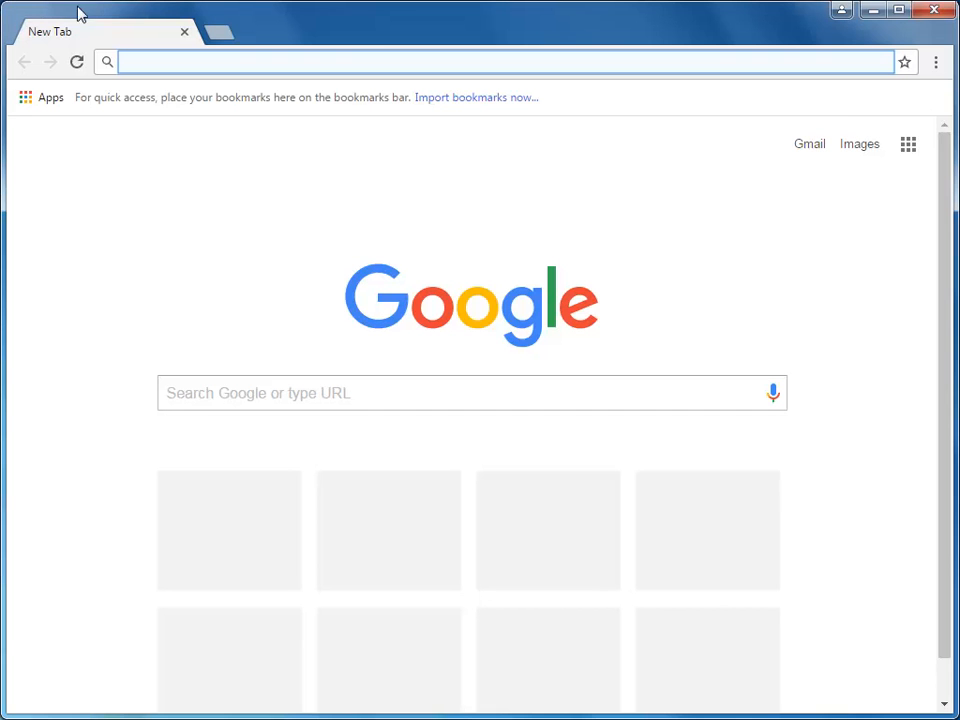
pyautogui.write('h')
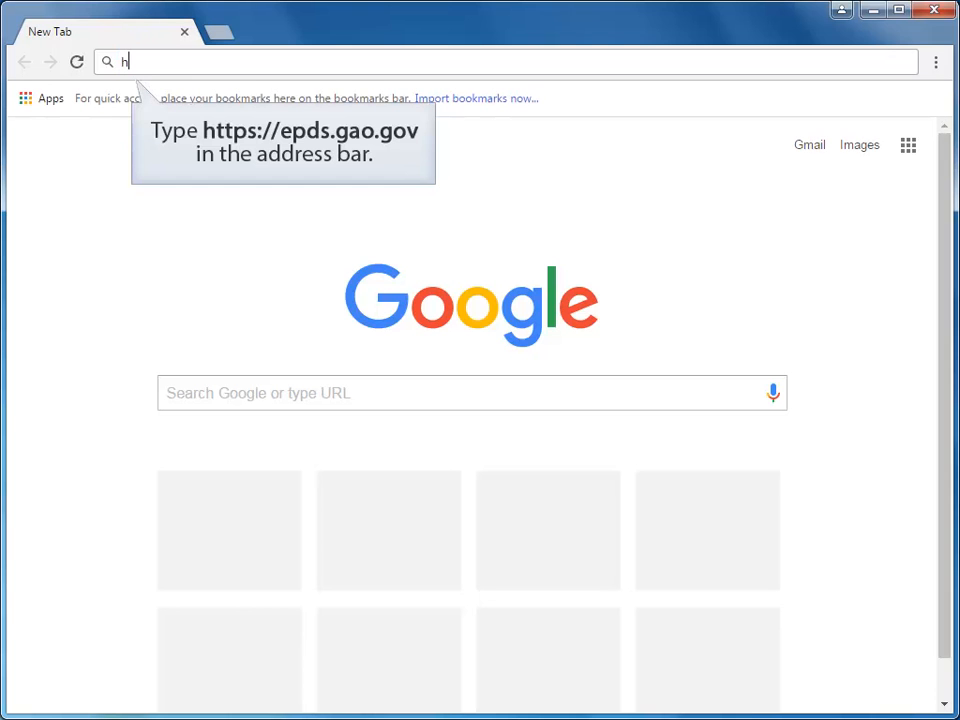
pyautogui.write('ttps:')
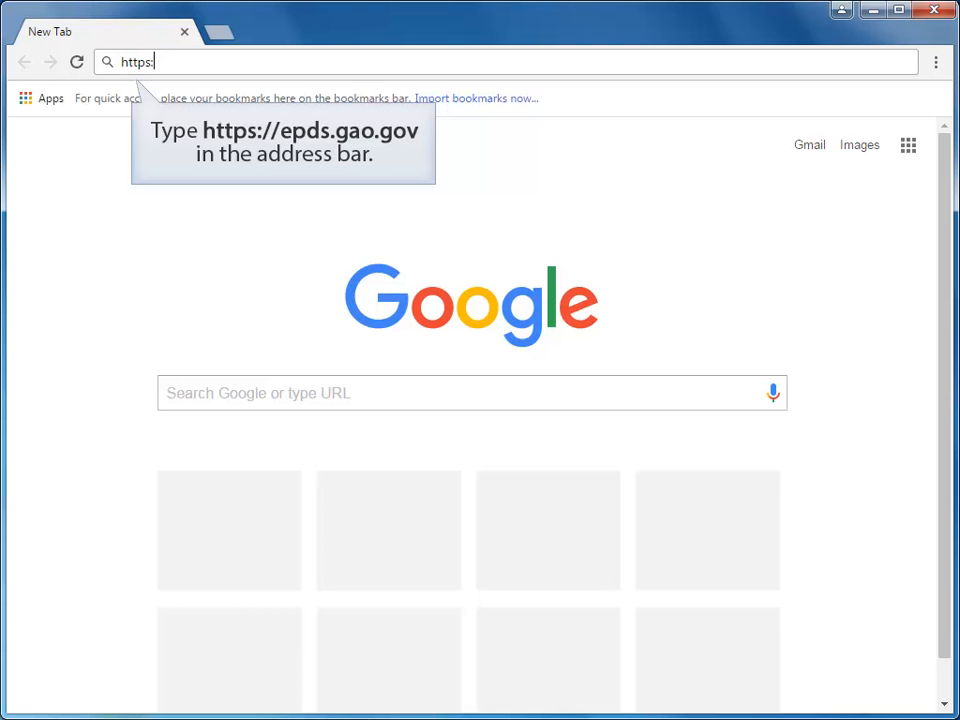
pyautogui.write('//epd')
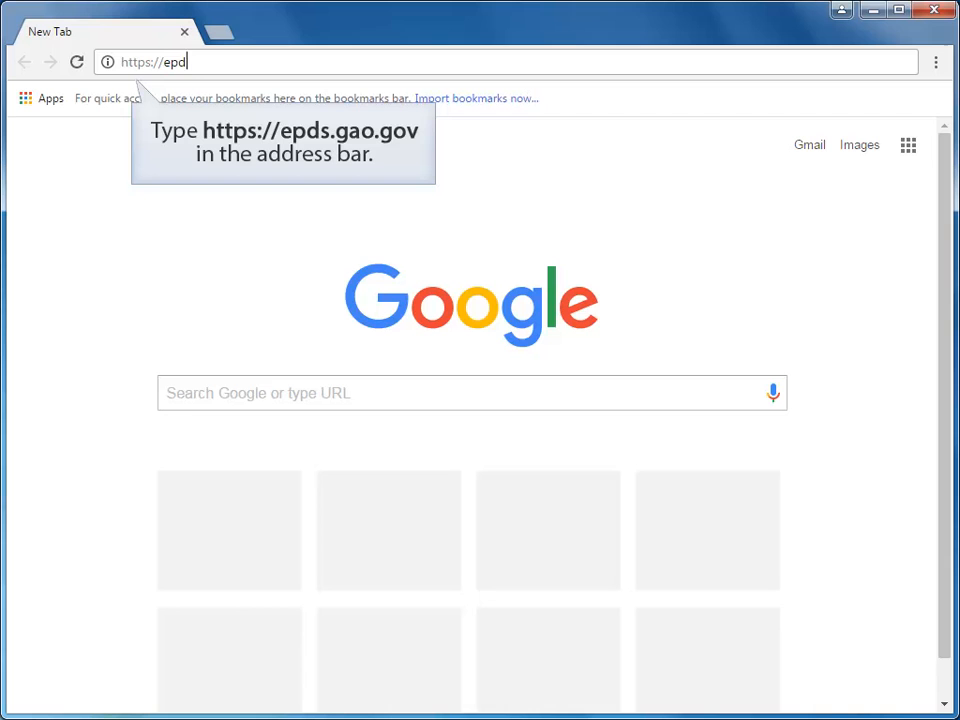
pyautogui.write('s.gao')
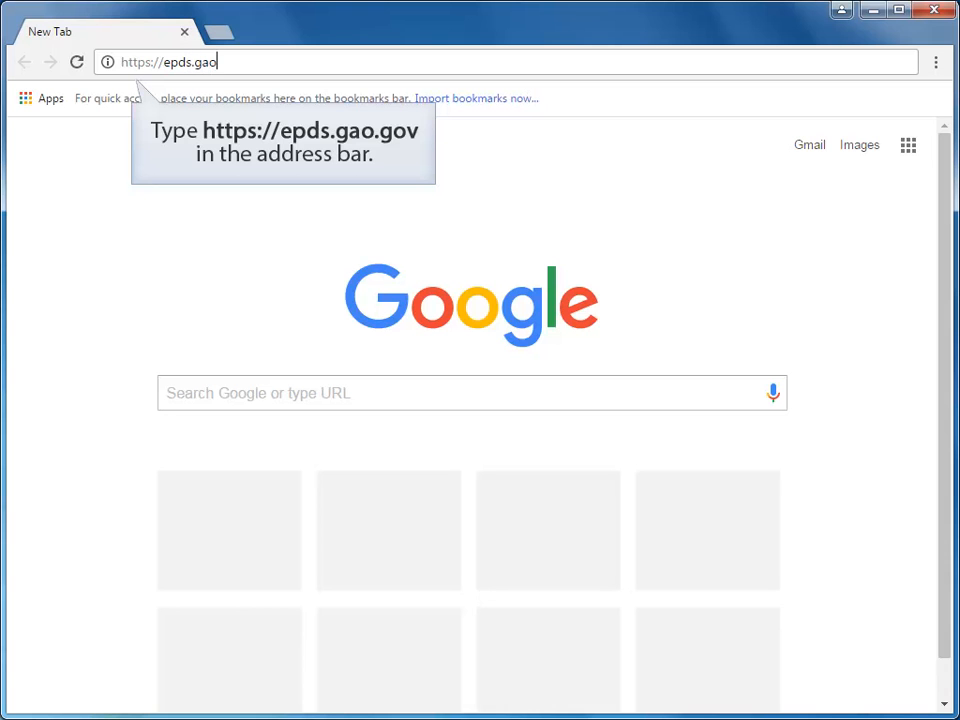
pyautogui.write('.gov')
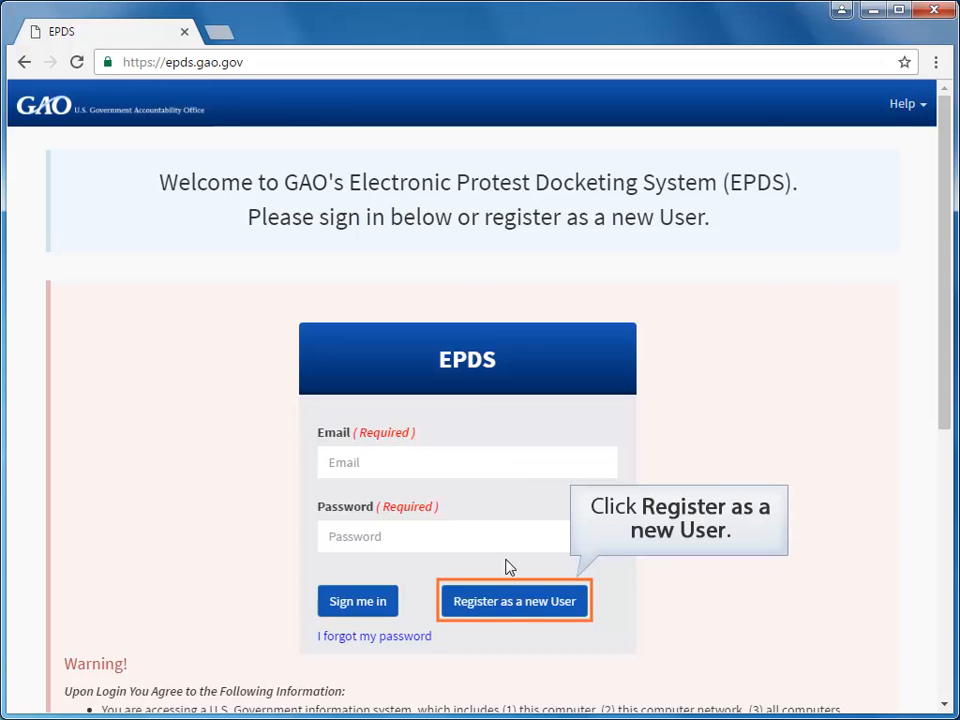
# Start a new-user registration and confirm PROTESTER/INTERVENOR as the account type
pyautogui.click(514, 600)
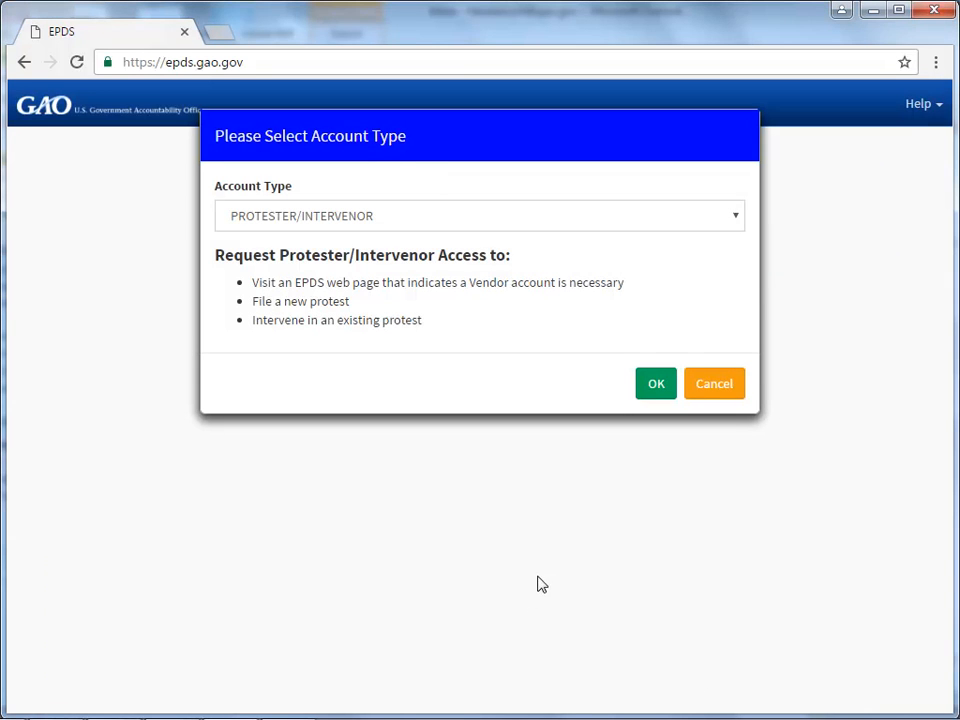
pyautogui.moveTo(564, 472)
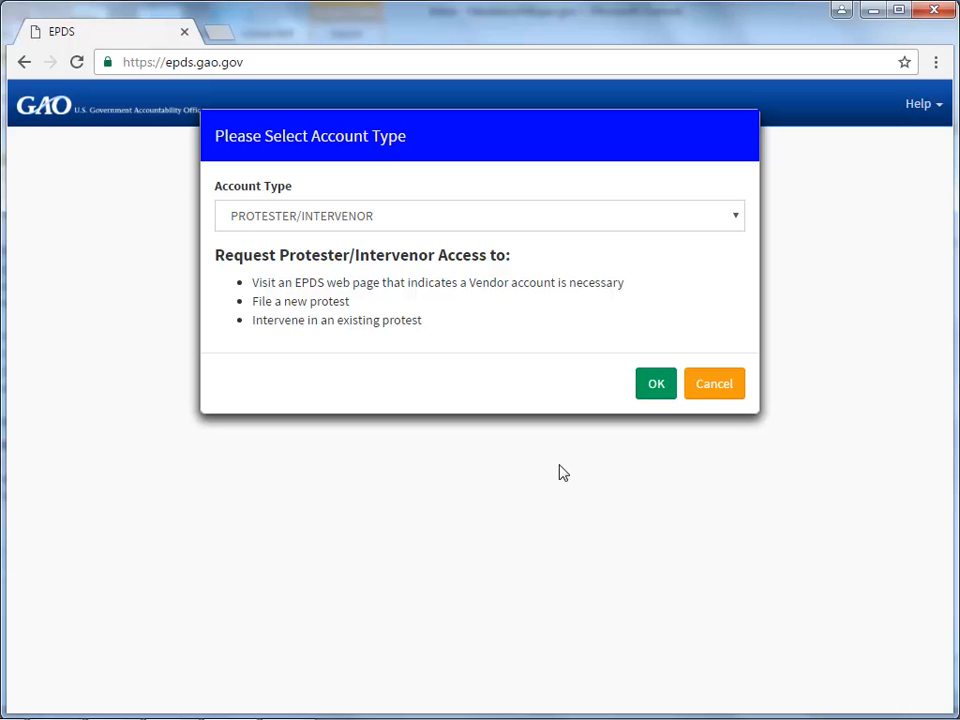
pyautogui.click(478, 216)
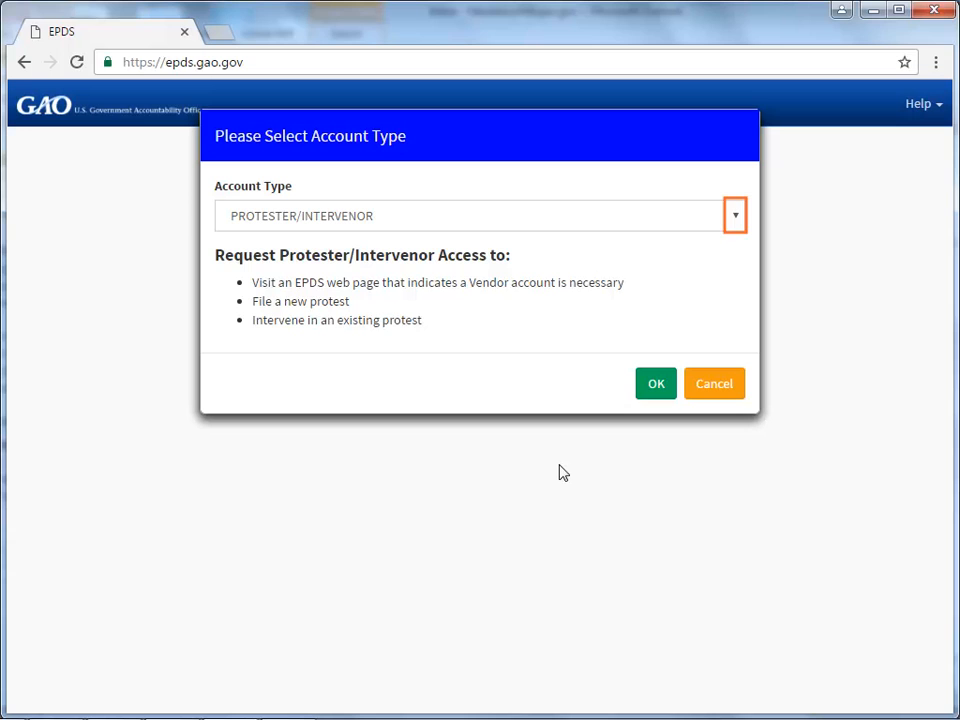
pyautogui.moveTo(728, 328)
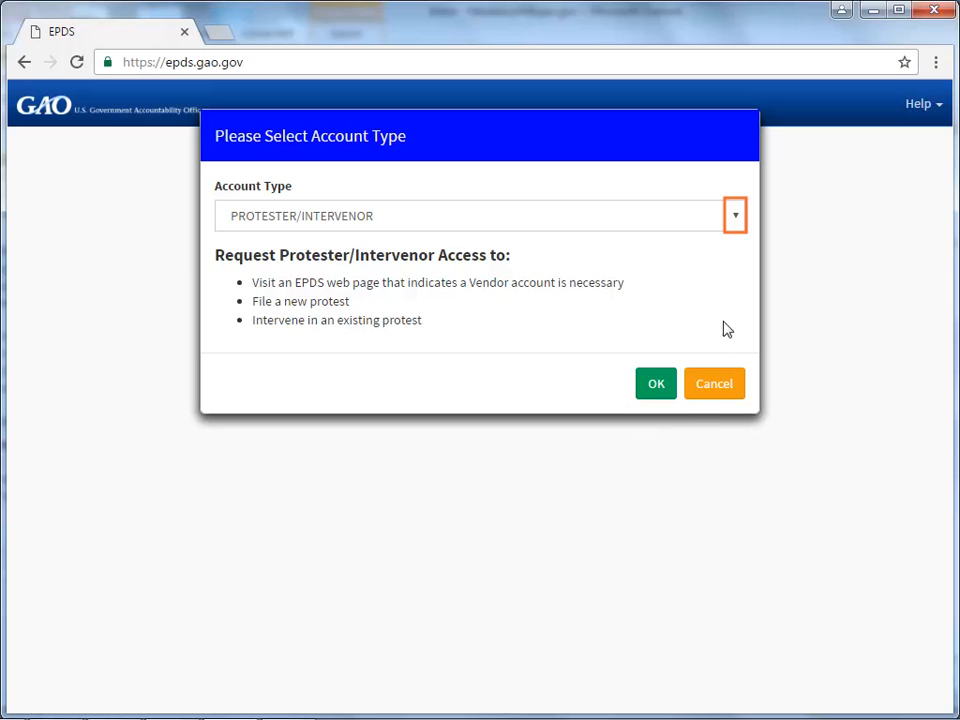
pyautogui.click(736, 216)
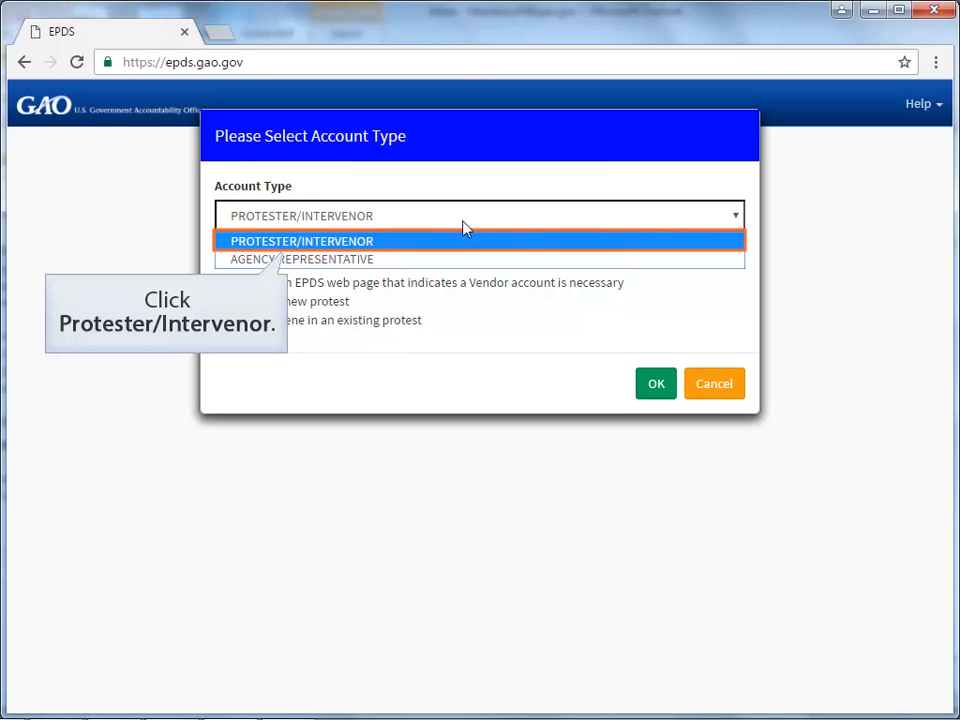
pyautogui.click(300, 240)
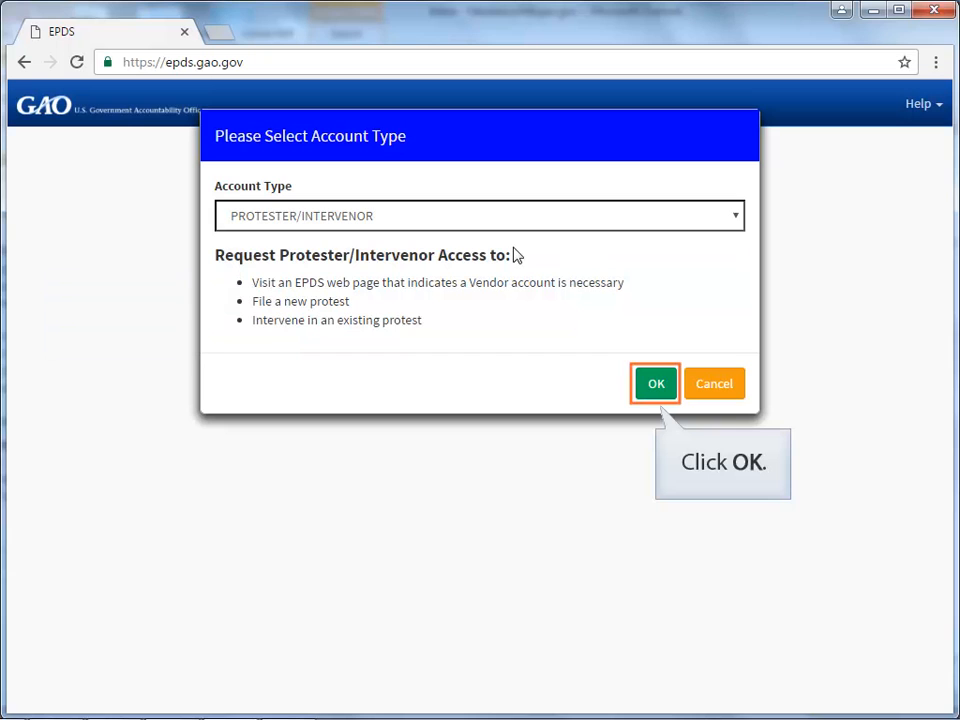
pyautogui.click(656, 384)
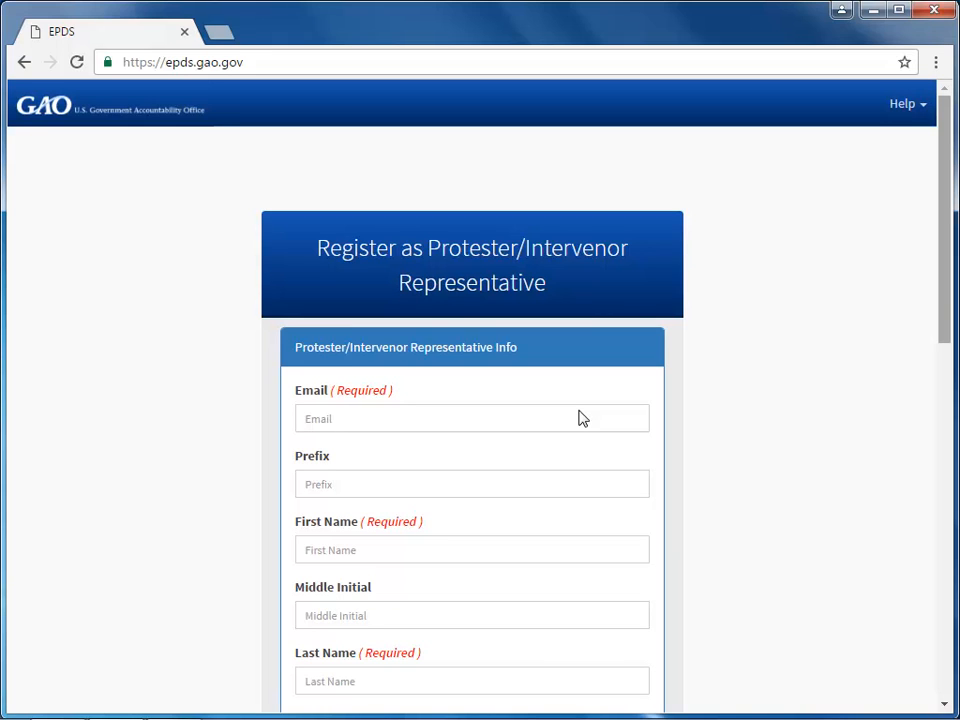
pyautogui.moveTo(754, 396)
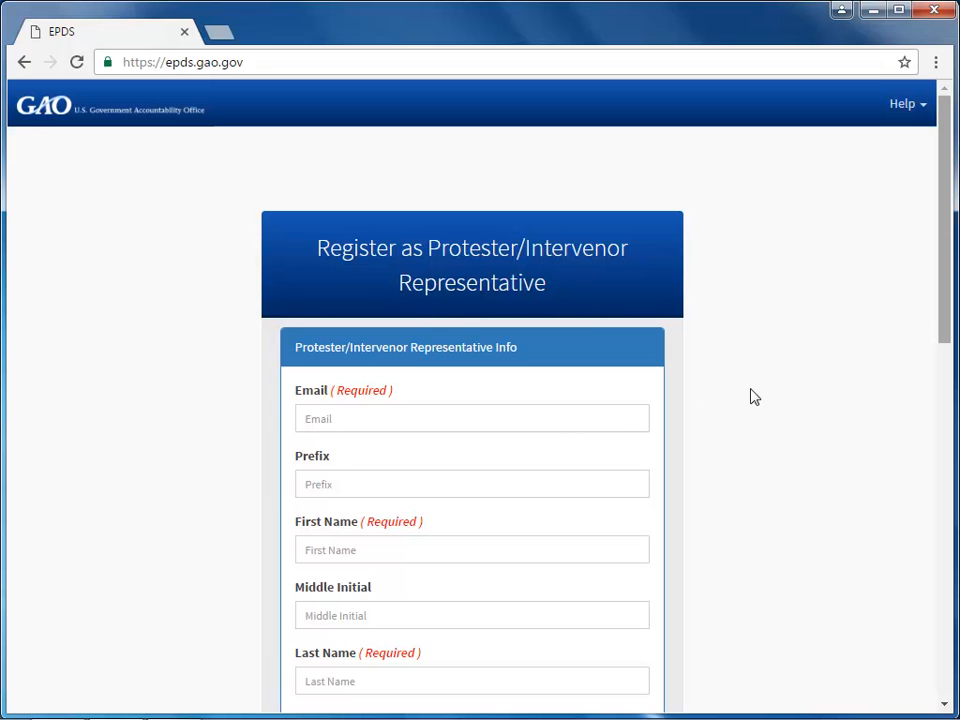
pyautogui.scroll(-3)
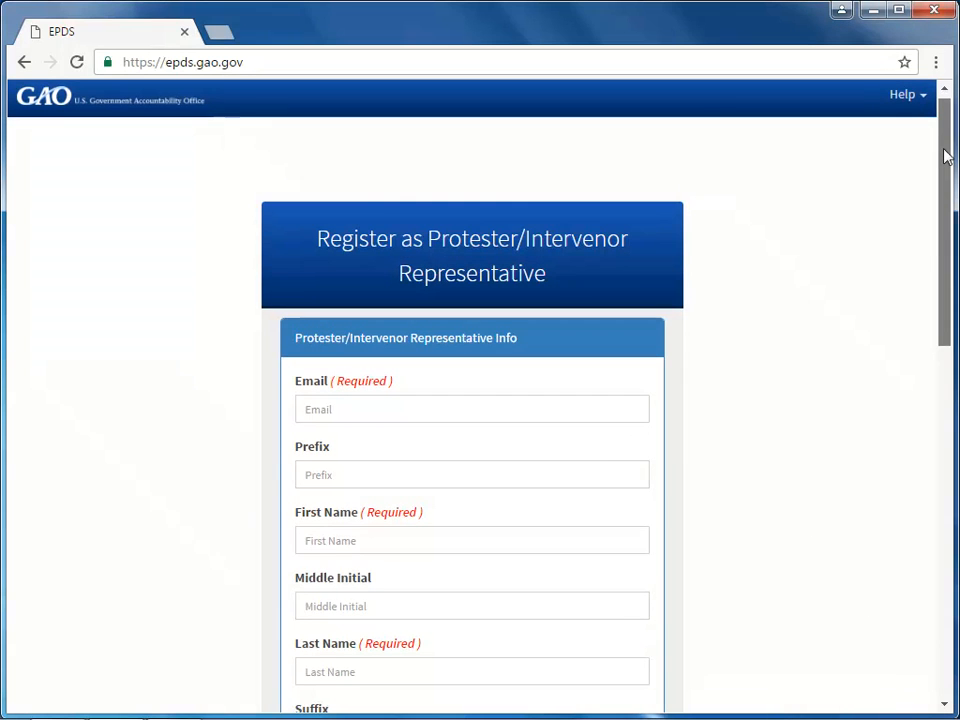
pyautogui.scroll(-3)
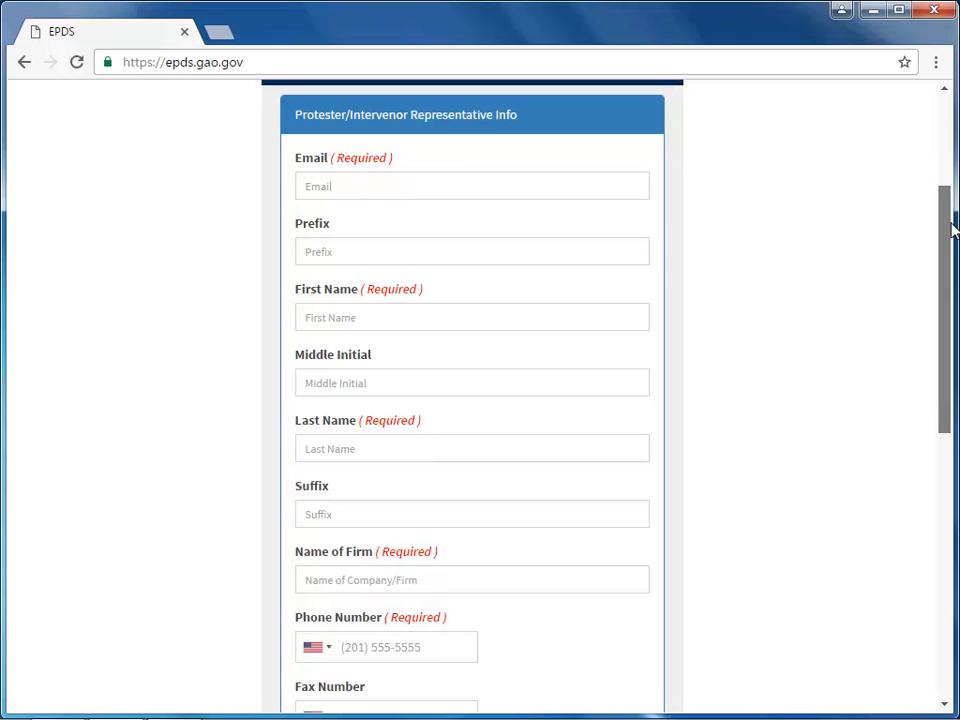
pyautogui.scroll(-3)
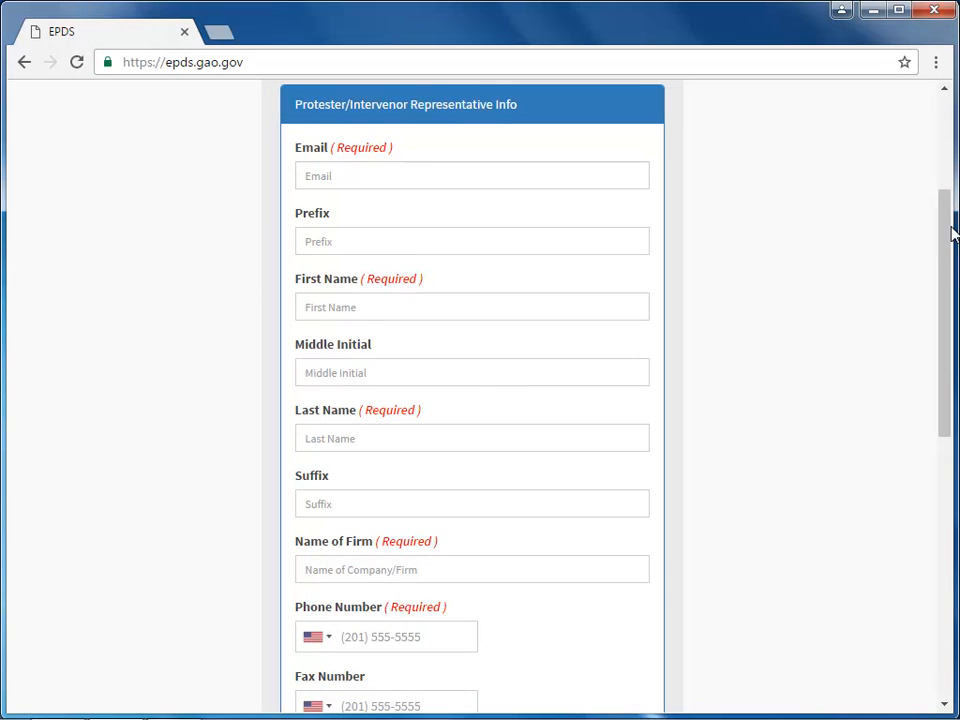
pyautogui.click(472, 176)
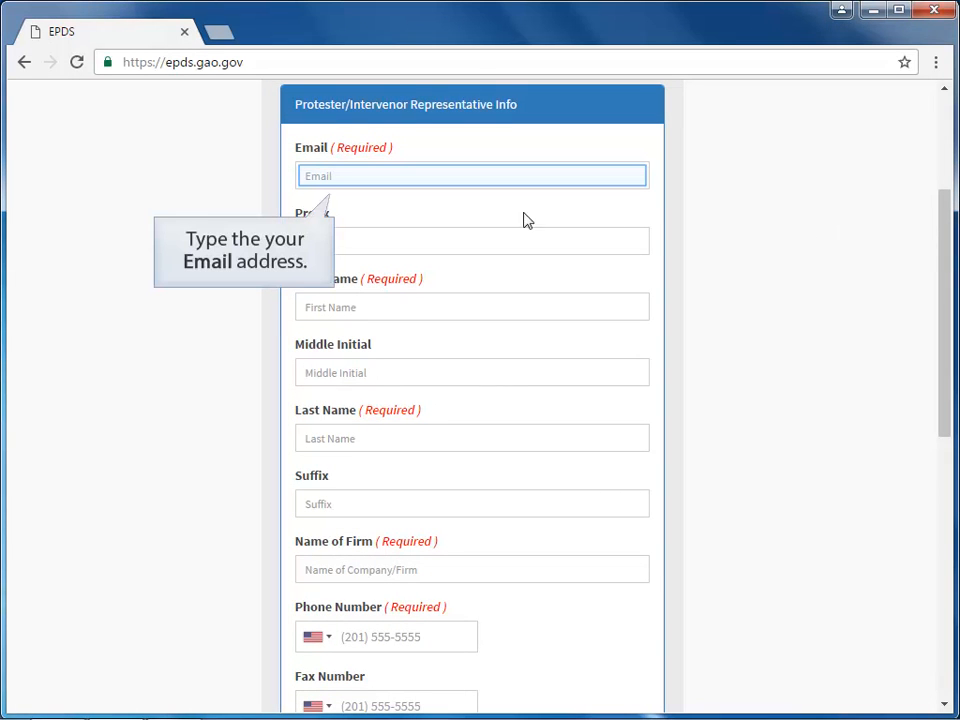
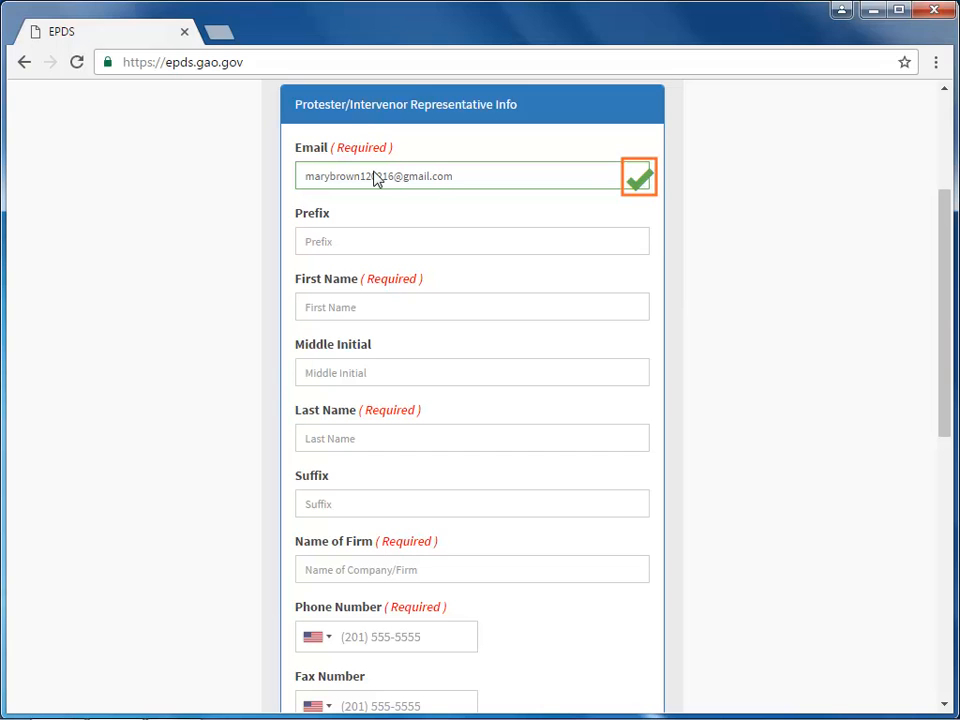
pyautogui.click(472, 306)
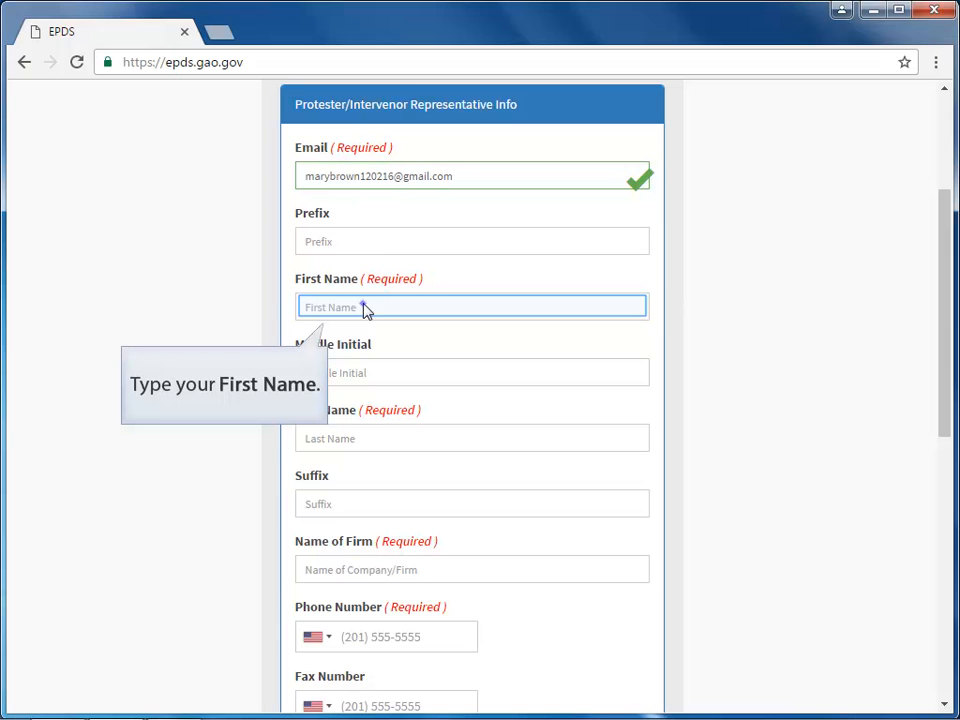
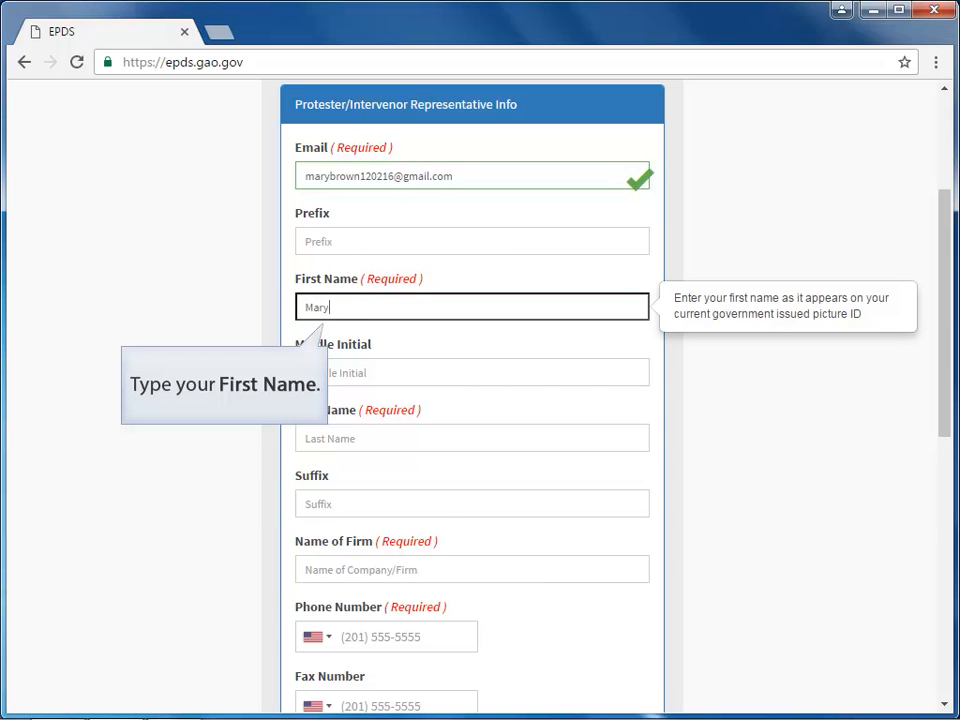
pyautogui.click(472, 438)
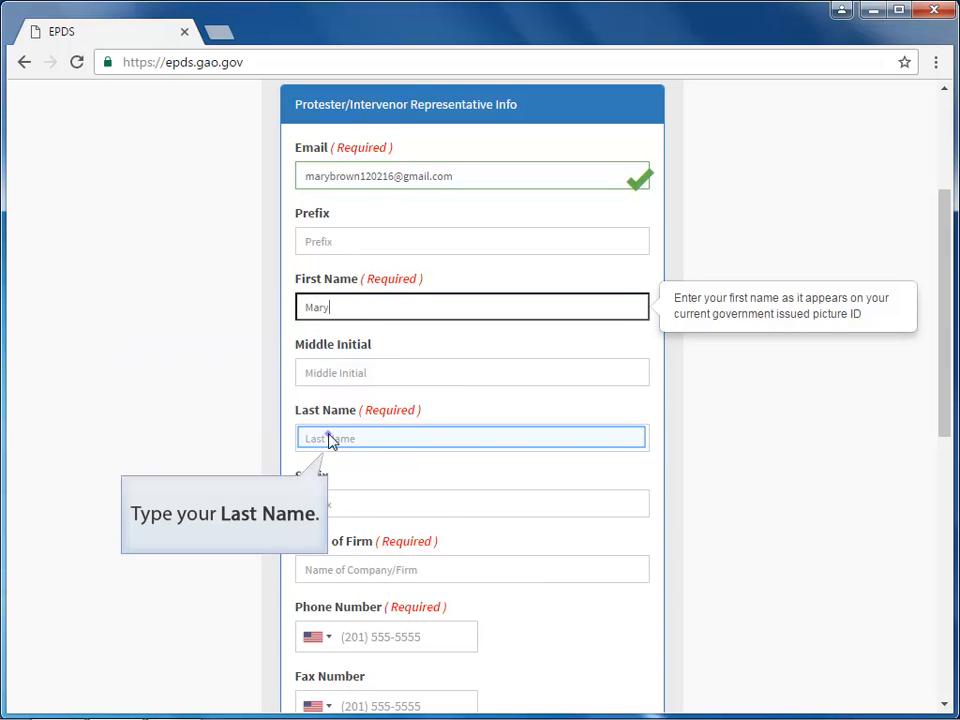
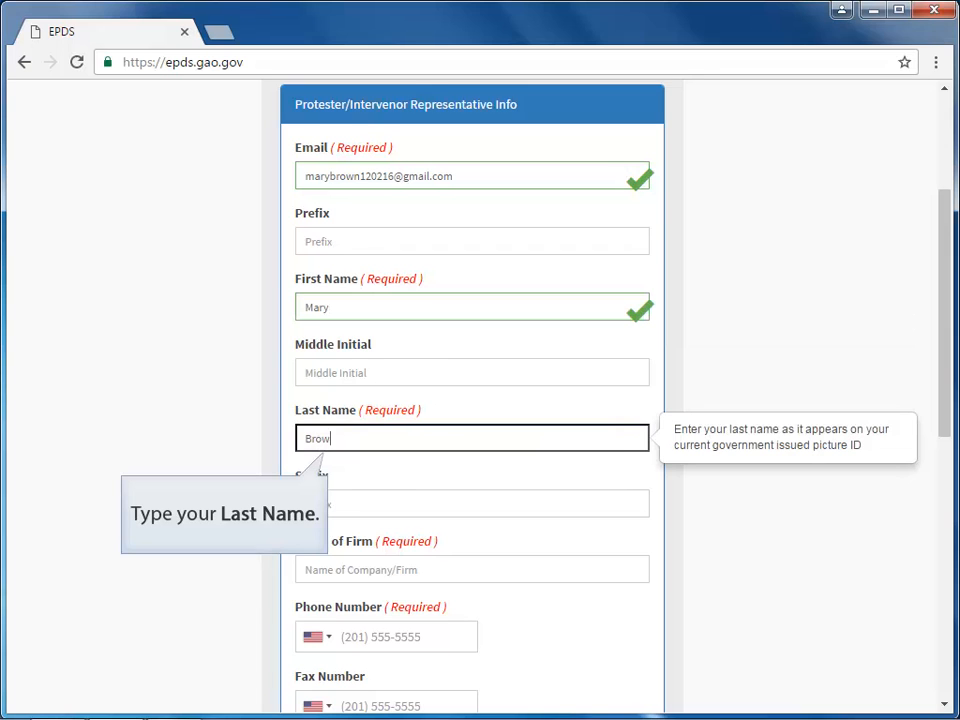
pyautogui.click(472, 568)
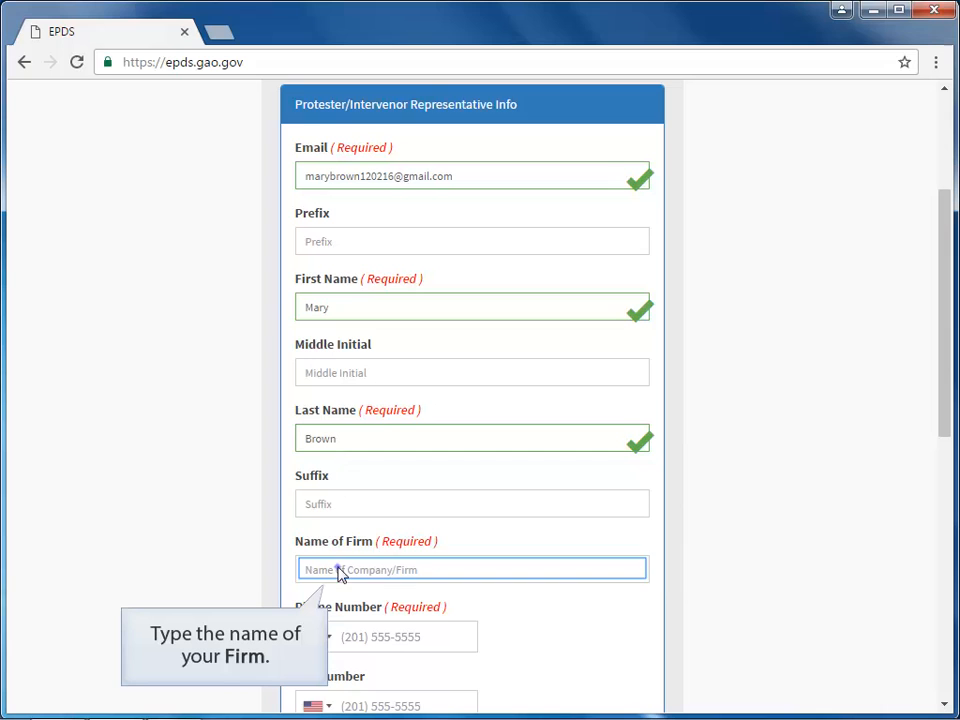
pyautogui.write('ABC123')
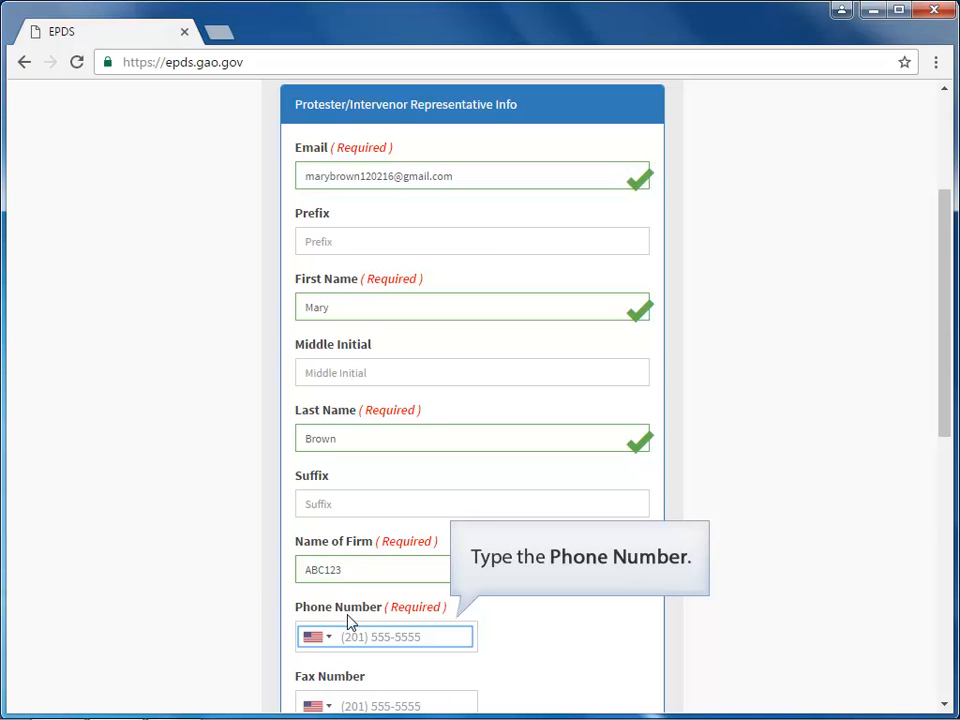
pyautogui.write('202-55')
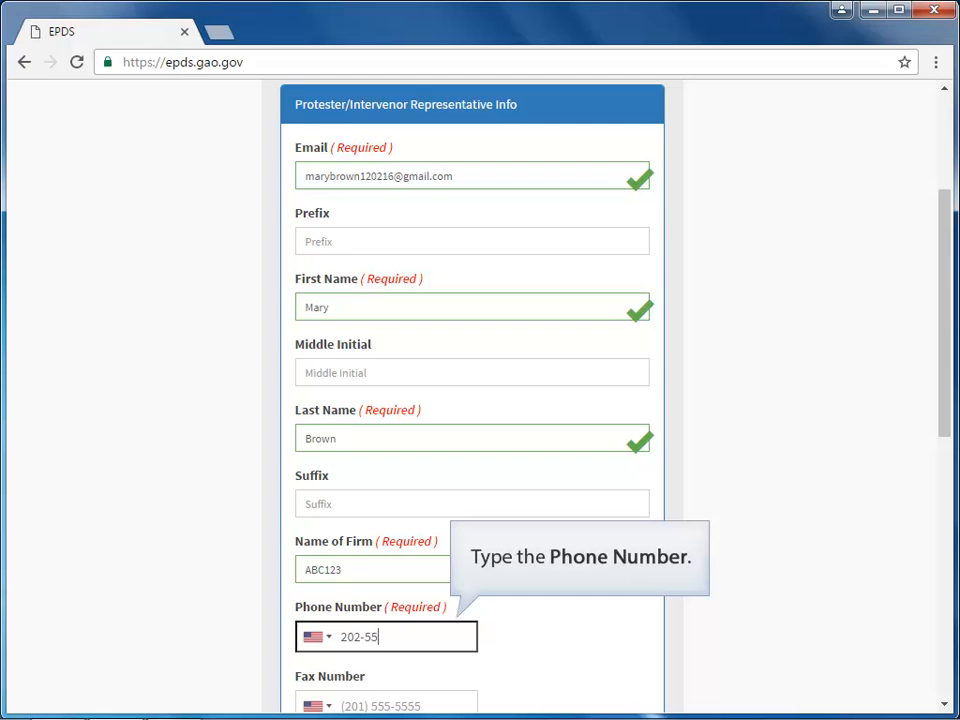
pyautogui.write('(202) 555-1111')
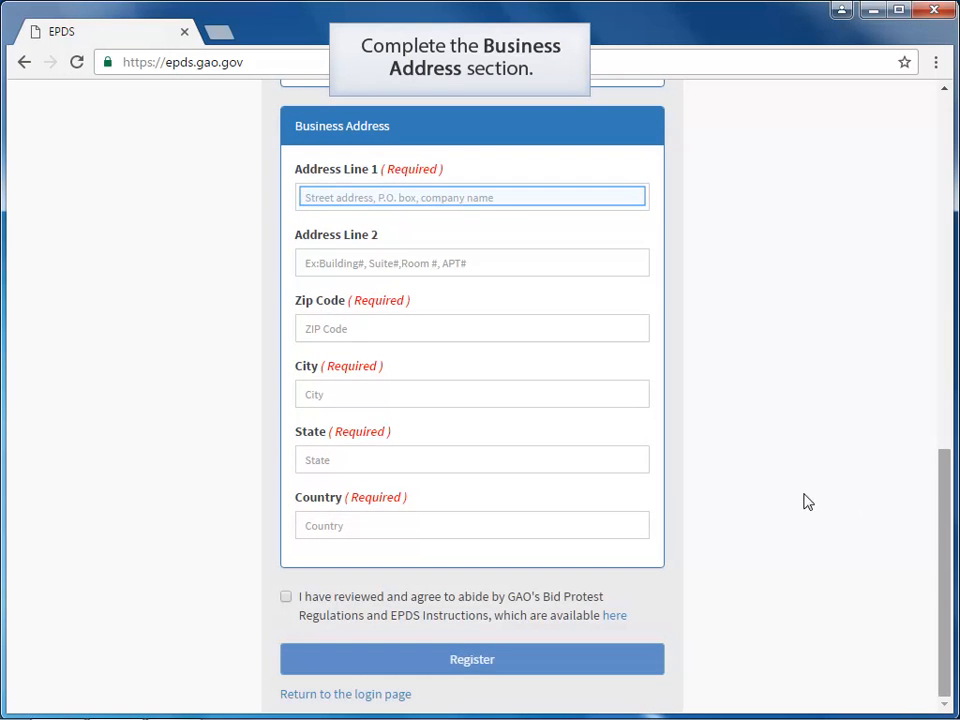
pyautogui.click(472, 198)
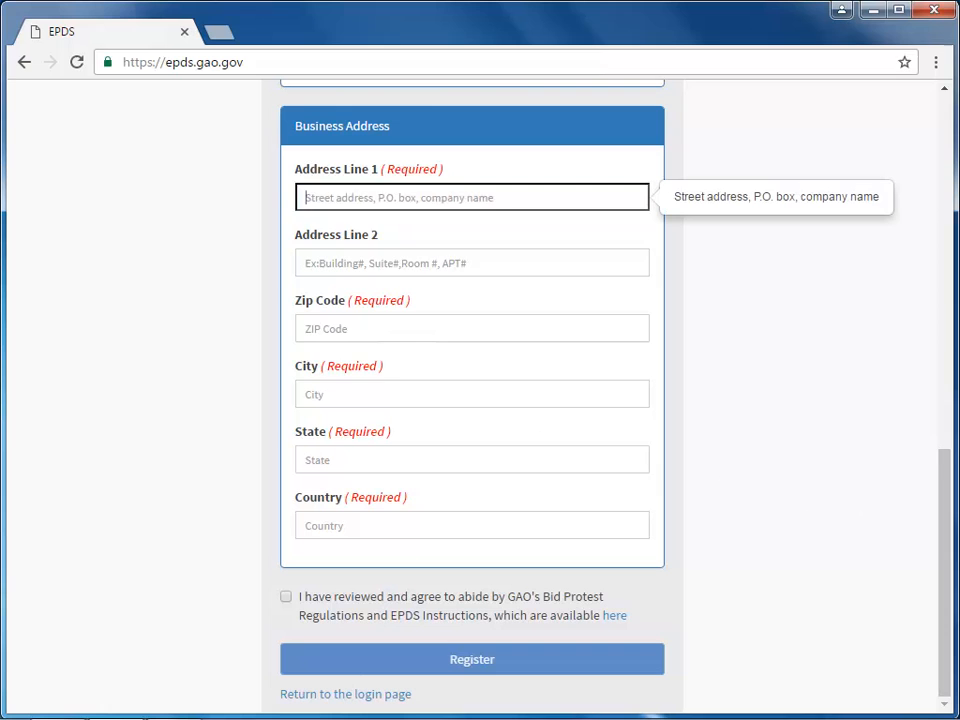
pyautogui.write('1234 Maine')
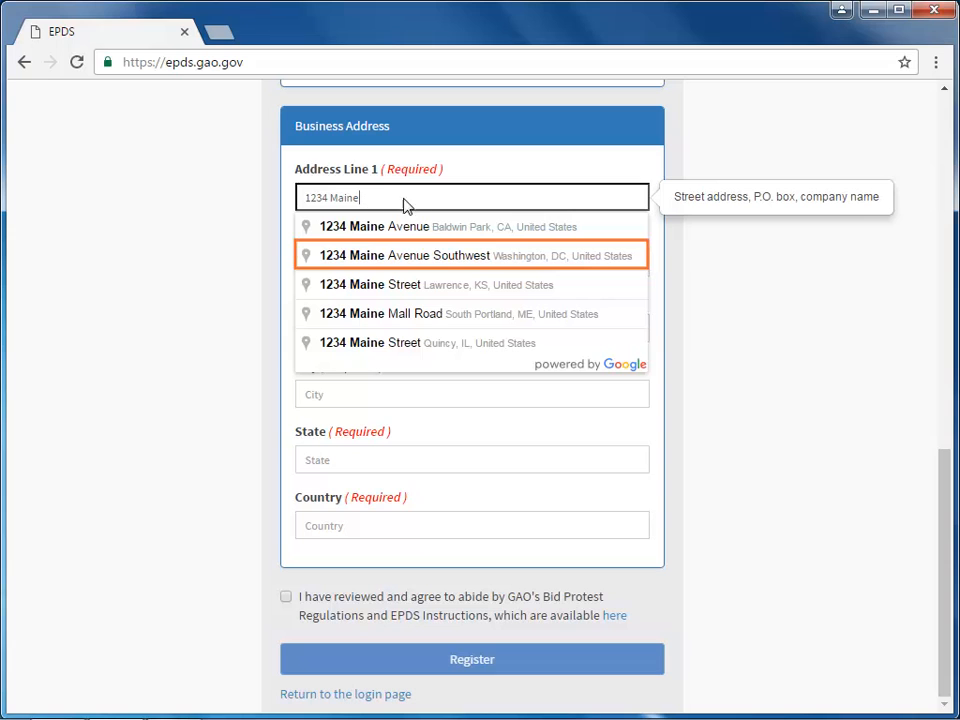
pyautogui.click(472, 256)
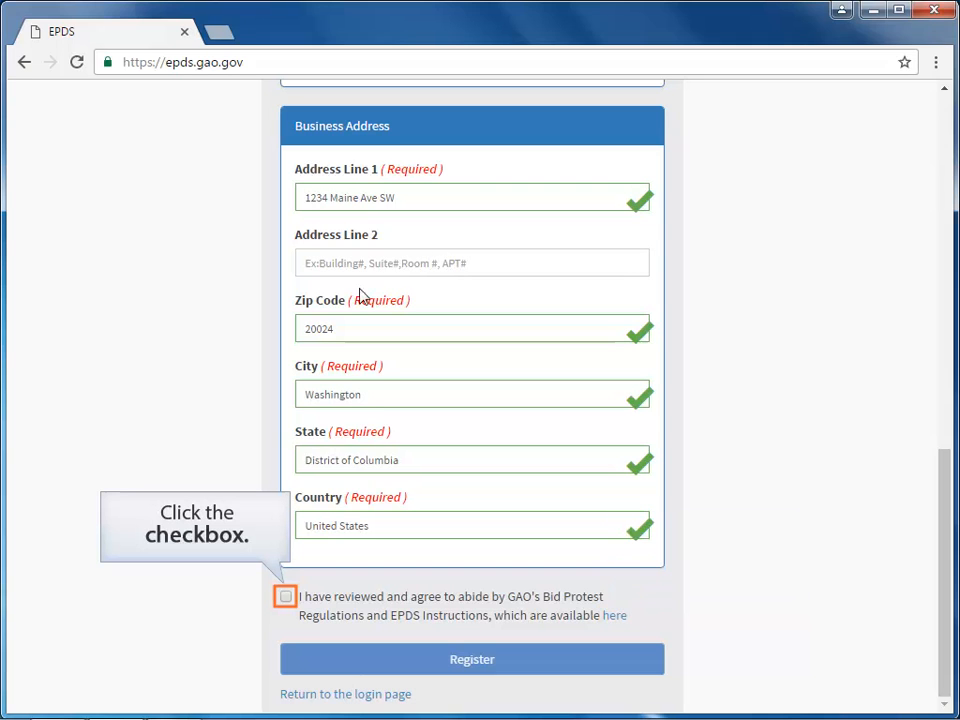
# Agree to the bid protest regulations and submit the registration
pyautogui.click(286, 596)
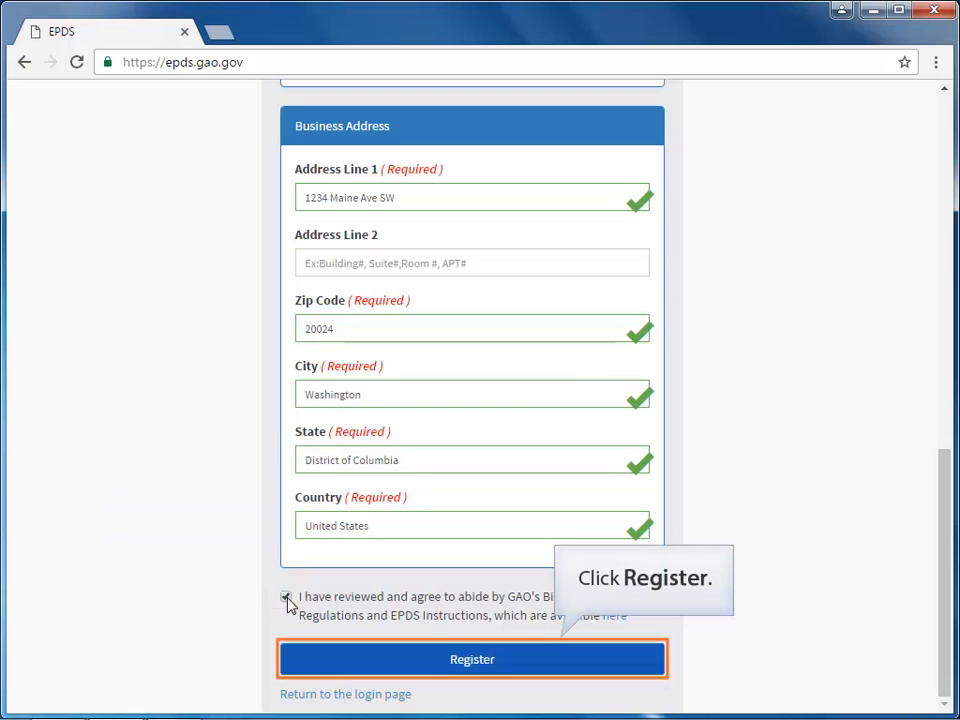
pyautogui.click(288, 596)
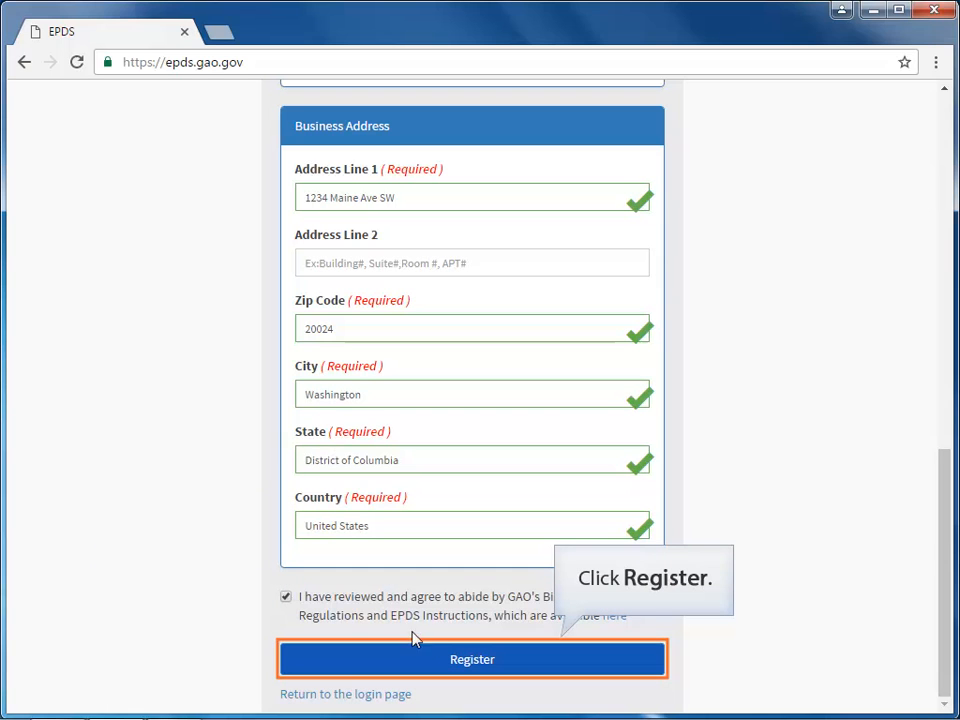
pyautogui.click(472, 660)
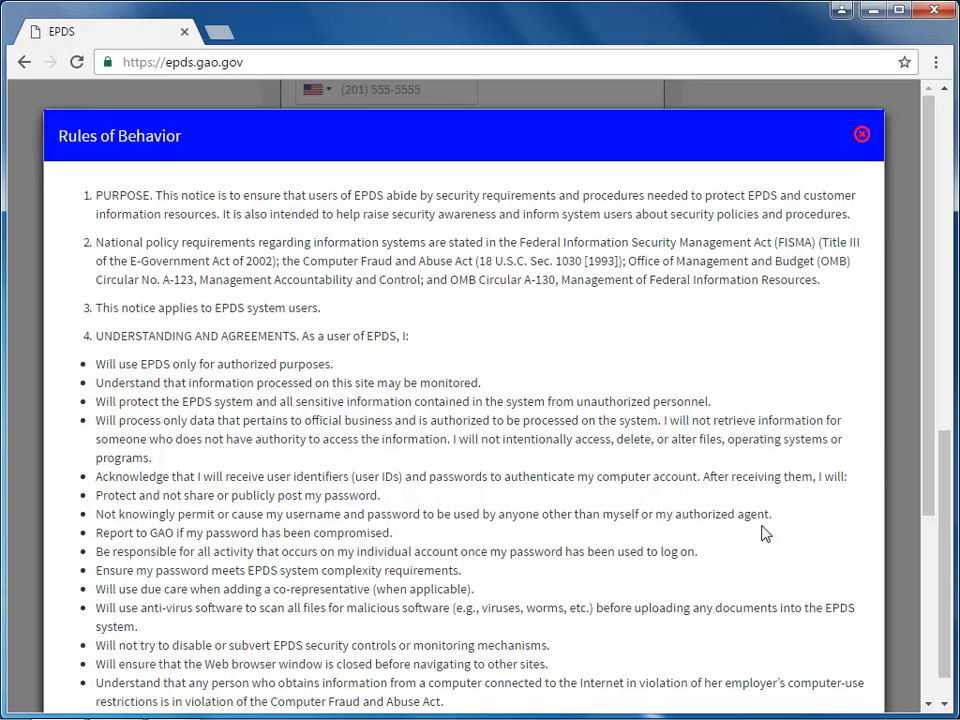
# Agree to the Rules of Behavior and acknowledge the account-created success message
pyautogui.scroll(-3)
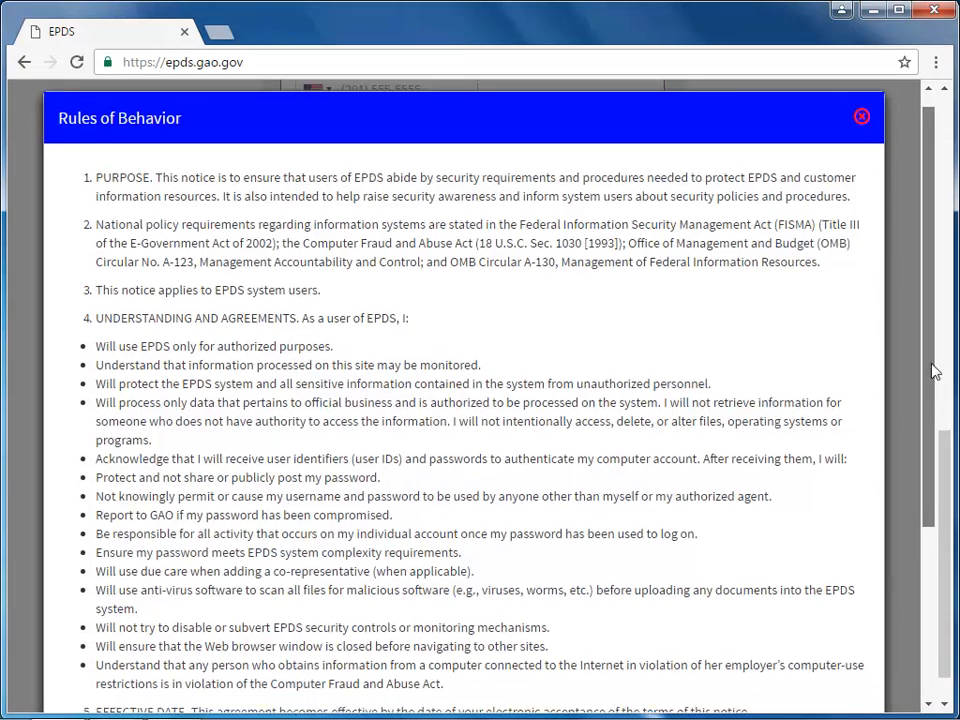
pyautogui.scroll(-3)
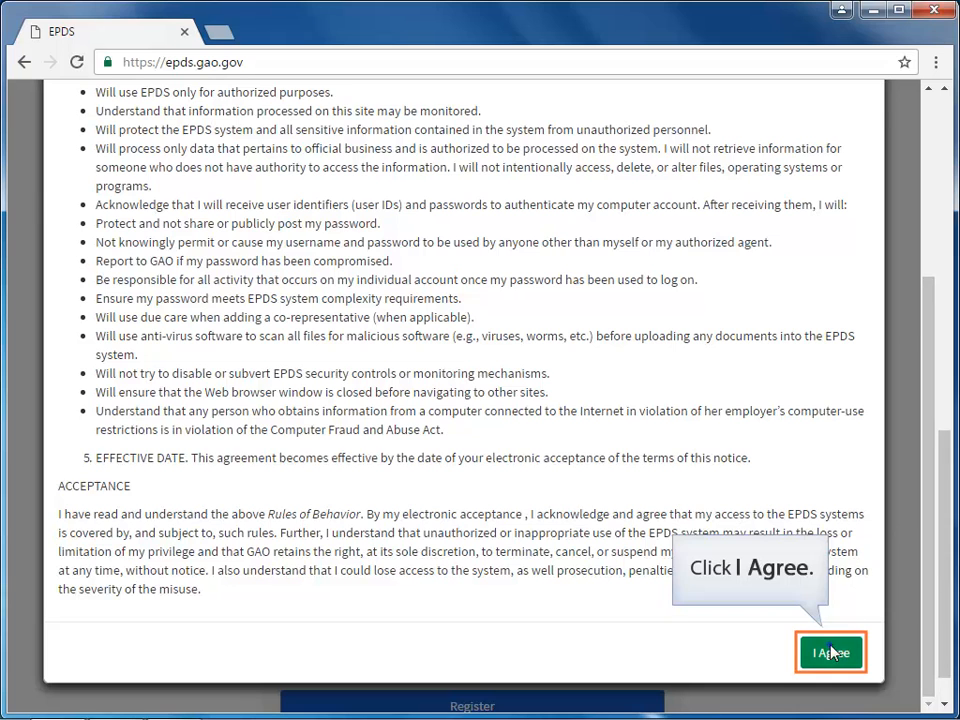
pyautogui.click(830, 652)
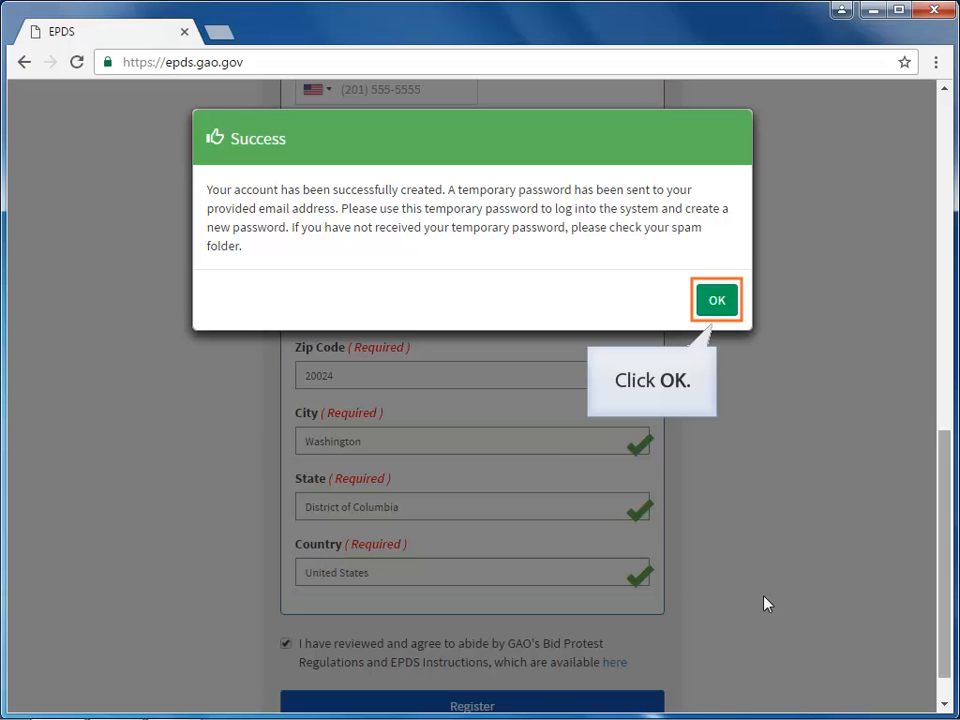
pyautogui.click(716, 300)
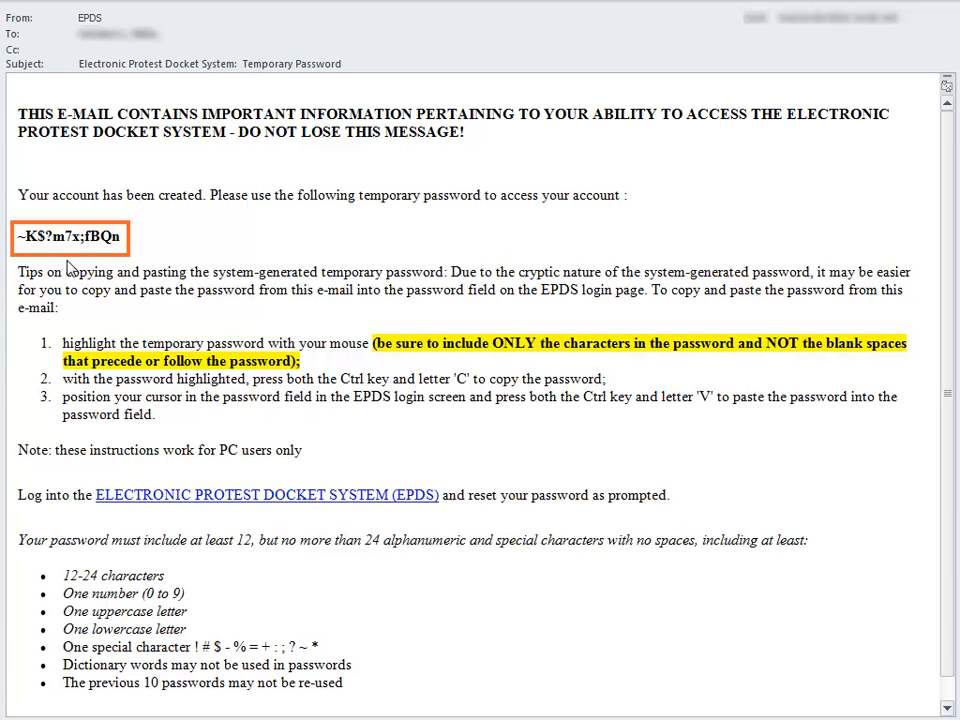
# Copy the temporary password from the email and follow its EPDS link
pyautogui.click(68, 236)
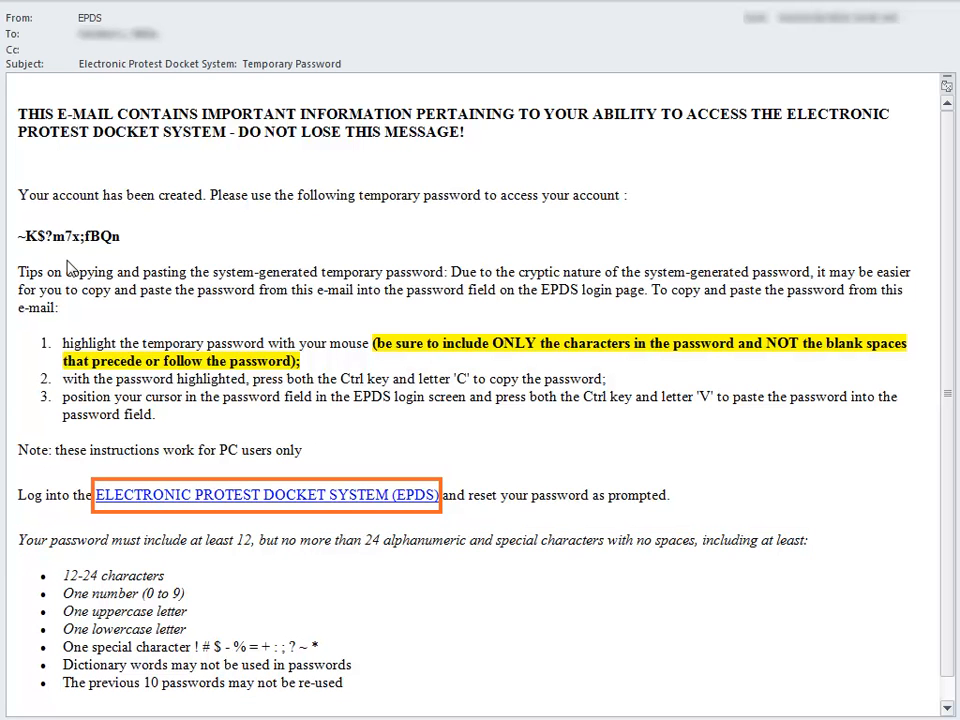
pyautogui.moveTo(184, 370)
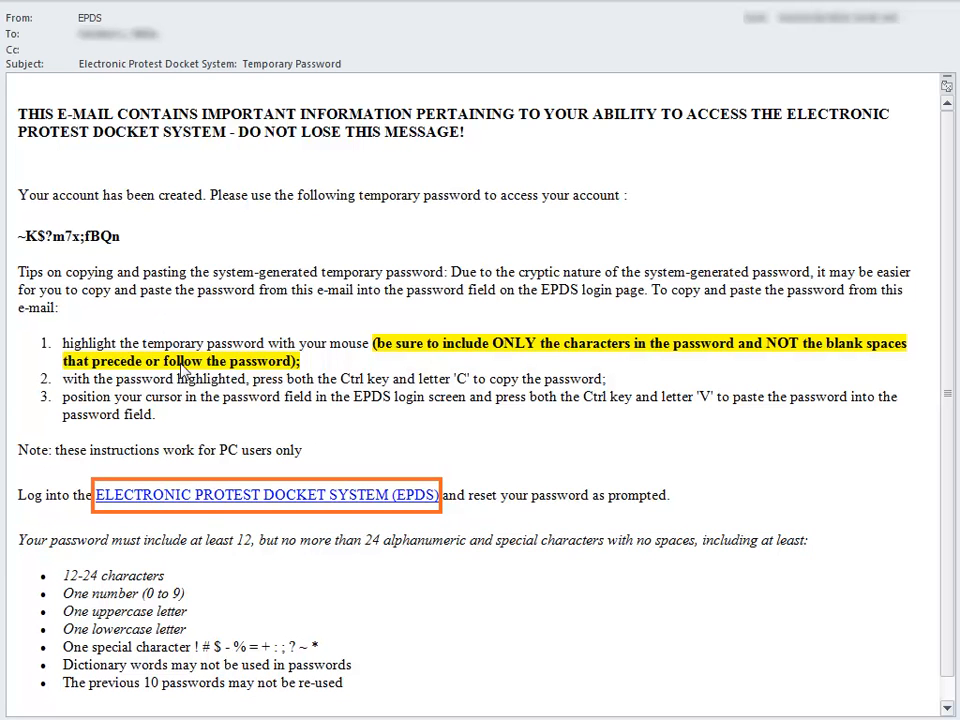
pyautogui.click(268, 496)
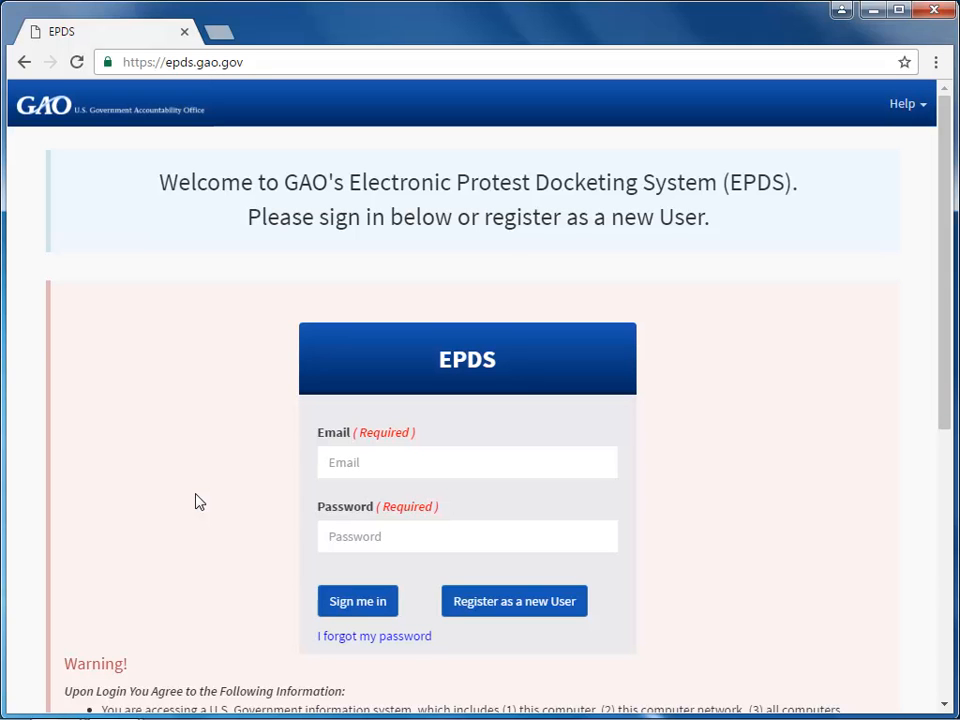
# Sign in with the registered email address and the pasted temporary password
pyautogui.click(466, 462)
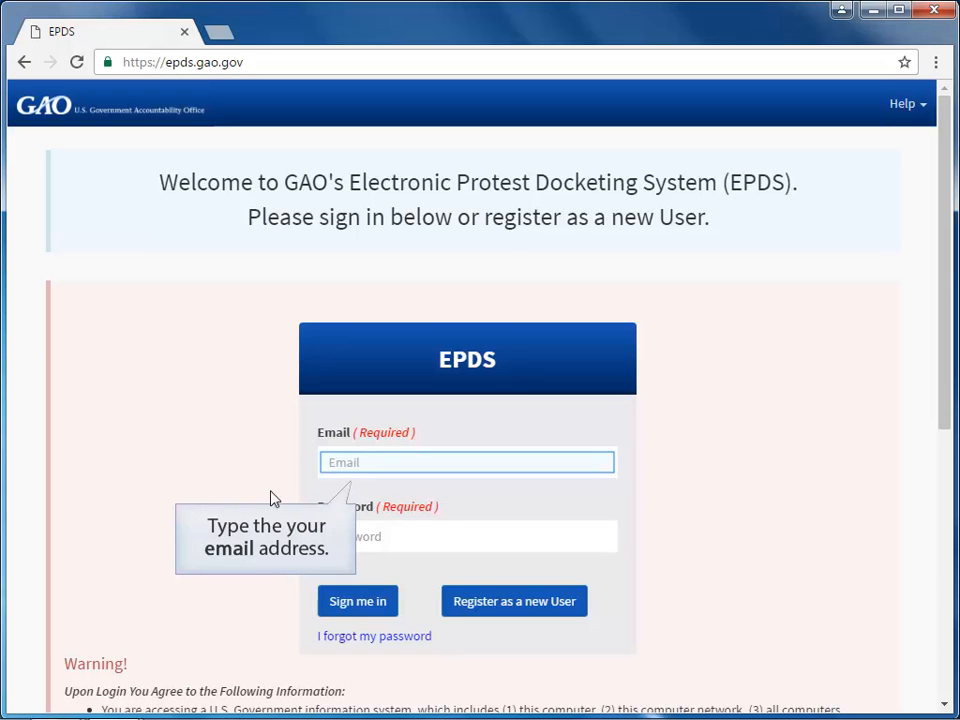
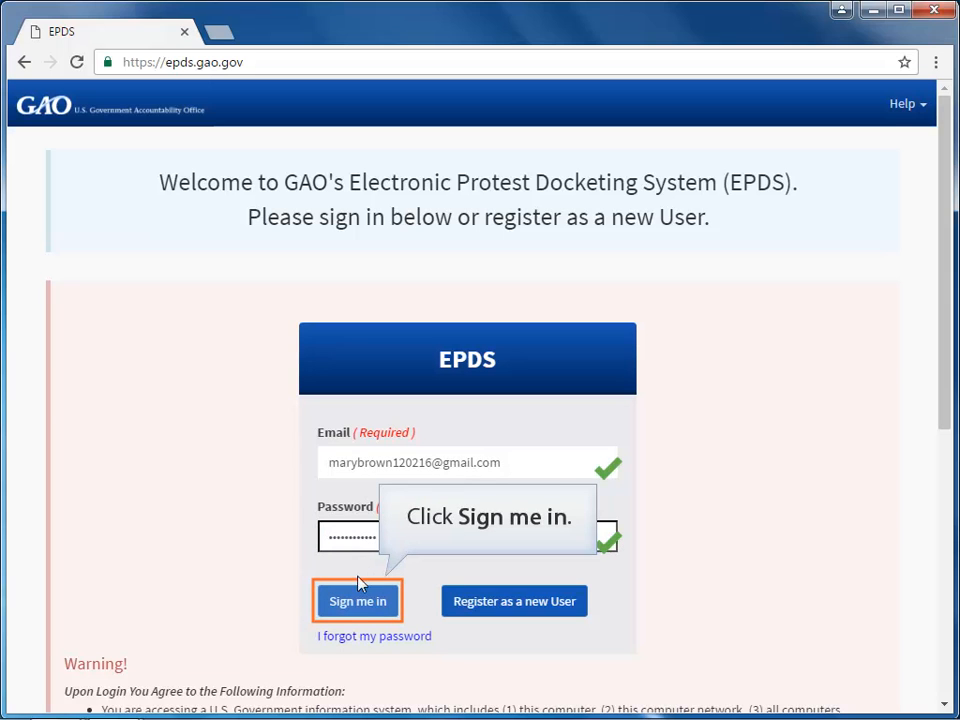
pyautogui.click(356, 600)
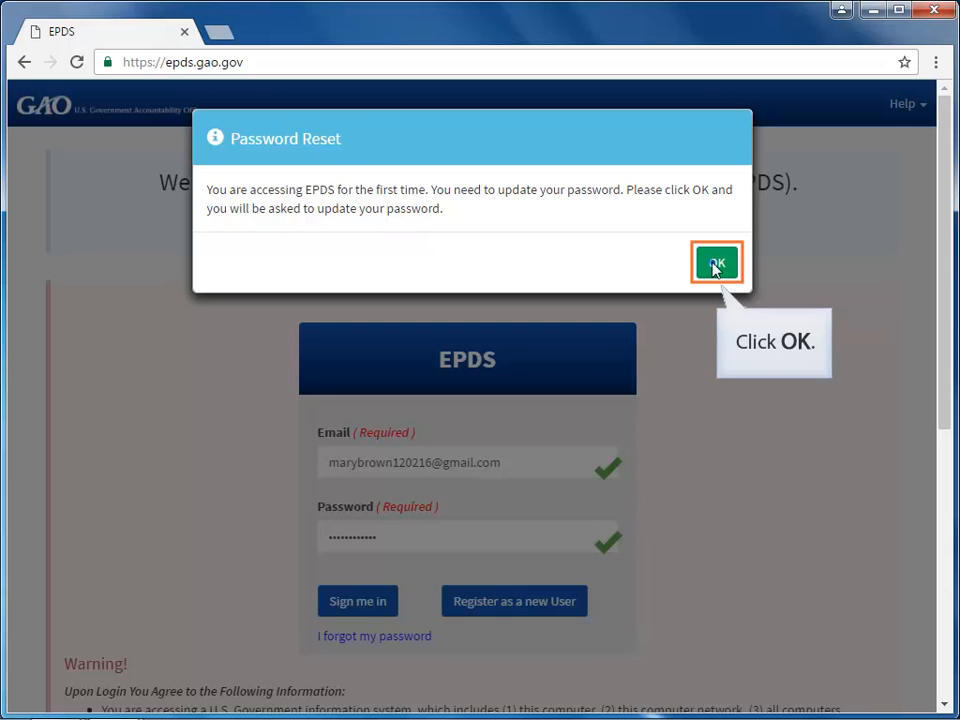
# Acknowledge the reset notice, set and save a new password, and reach the Dashboard
pyautogui.click(716, 262)
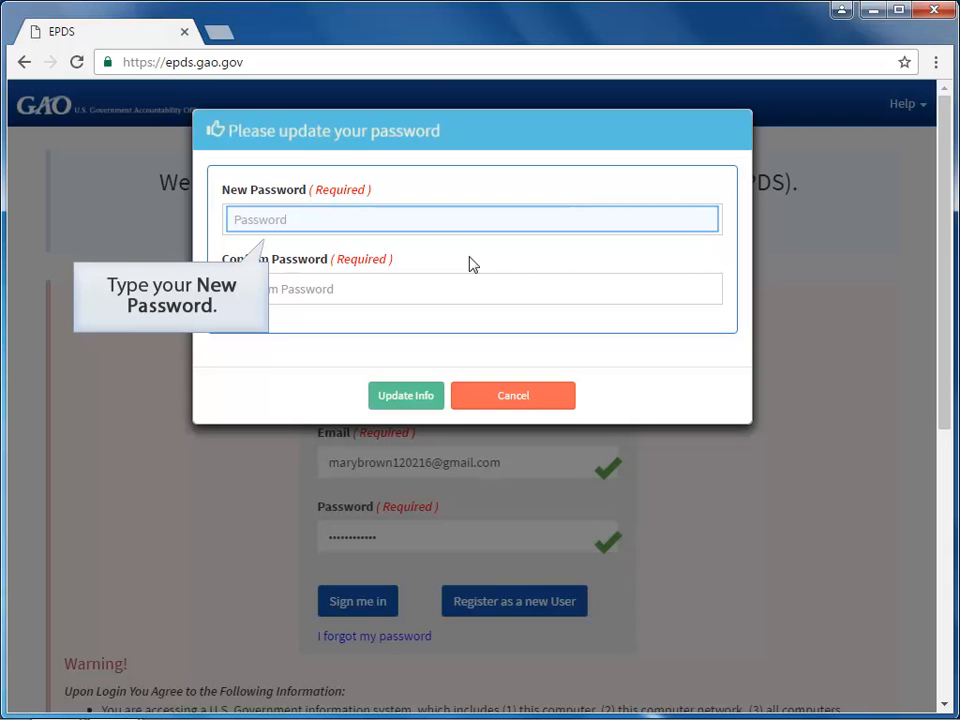
pyautogui.click(470, 218)
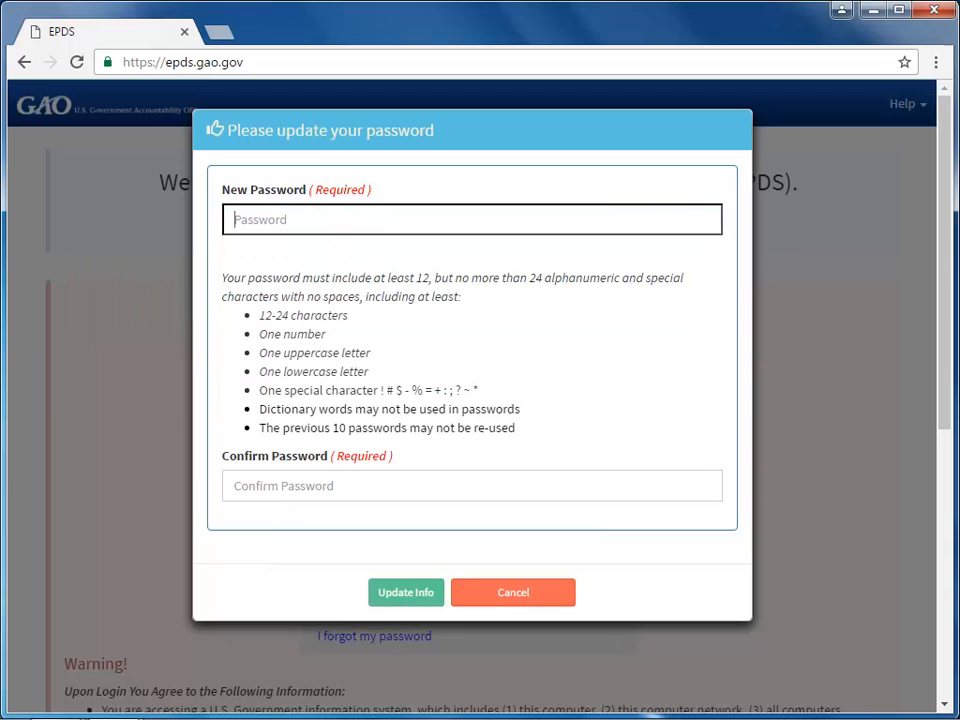
pyautogui.write('•••••')
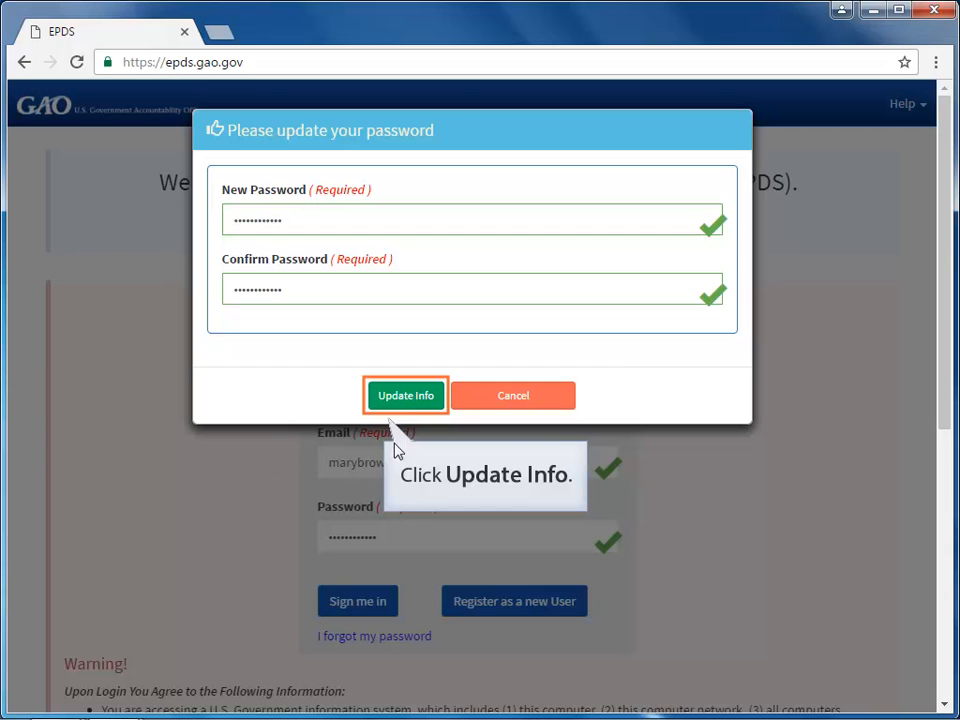
pyautogui.click(404, 396)
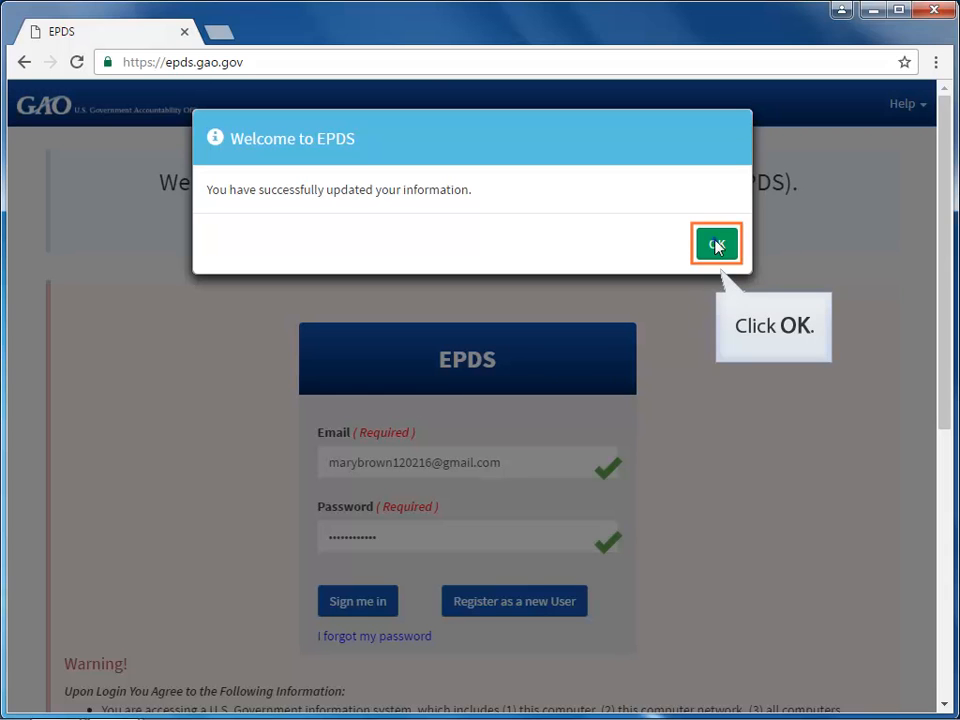
pyautogui.click(716, 244)
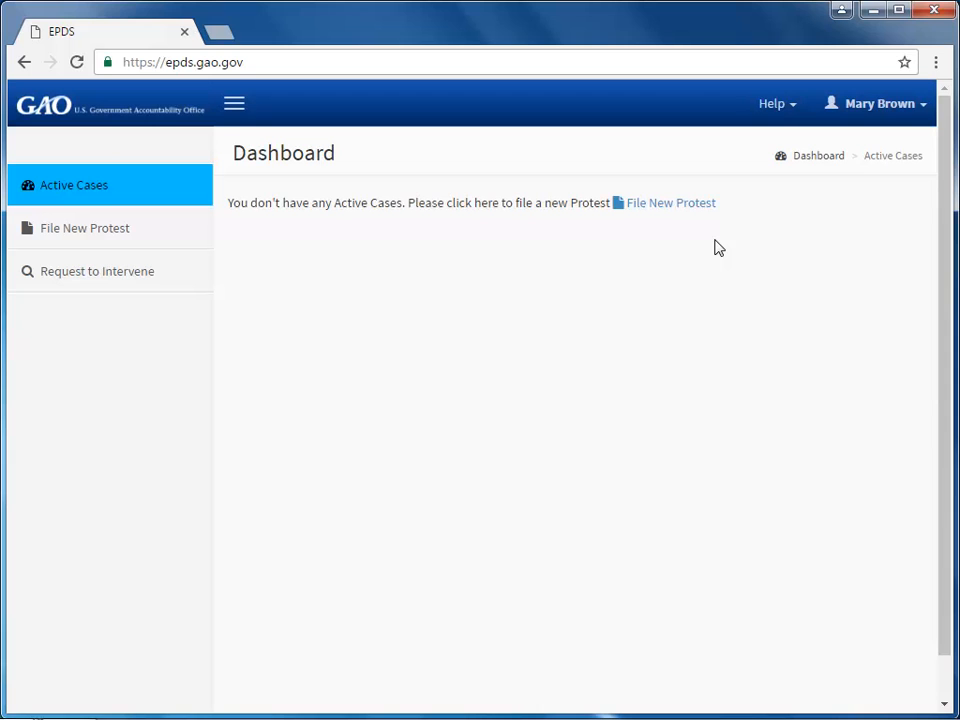